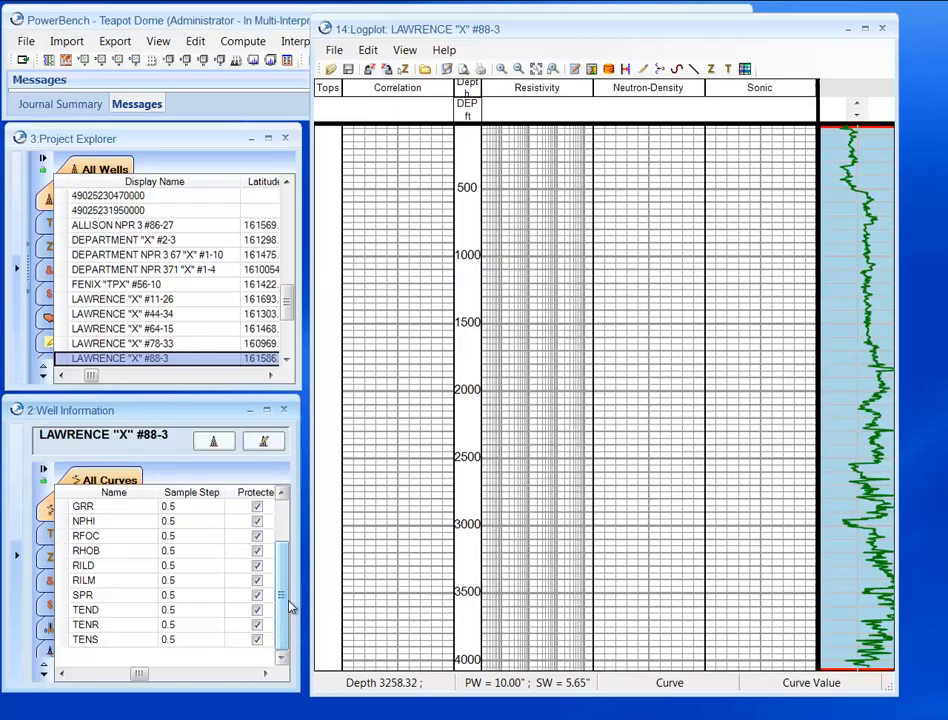
- Place RHOB and NPHI into the Neutron-Density track and DT into the Sonic track
left_click(84, 550)
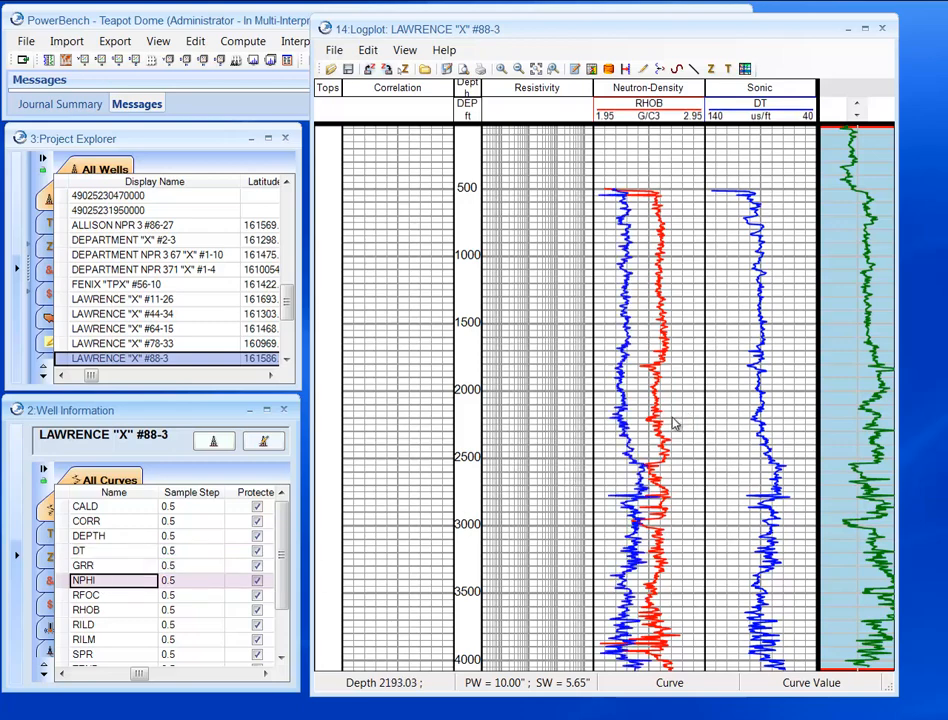
- Add GRR, CALD, SPR to Correlation, RFOC, RILD, RILM to Resistivity, and NPHI beside RHOB
left_click(24, 40)
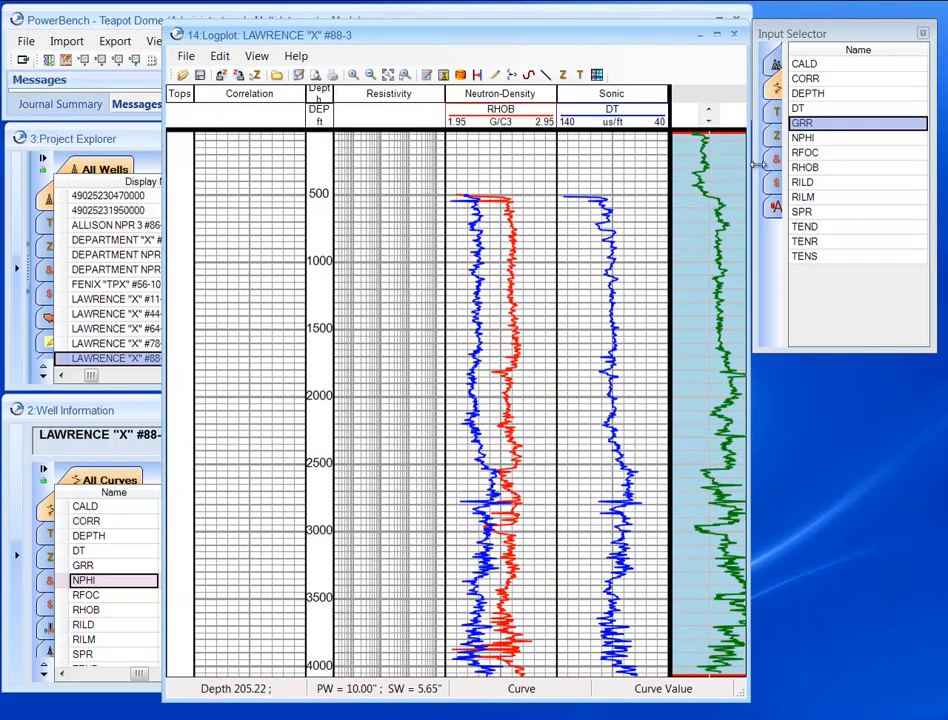
left_click(804, 182)
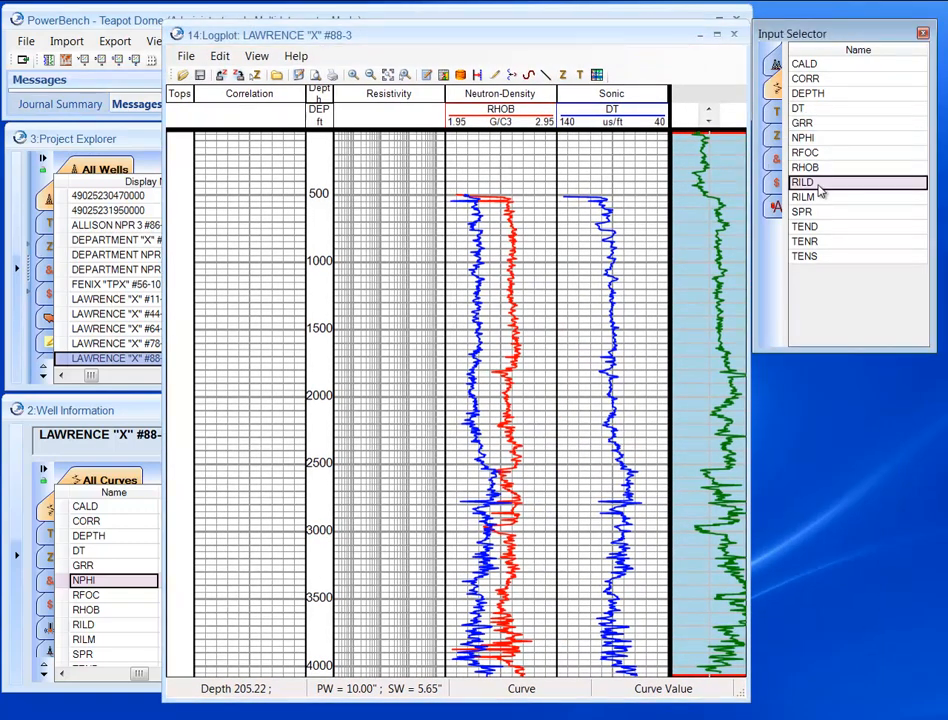
left_click(804, 152)
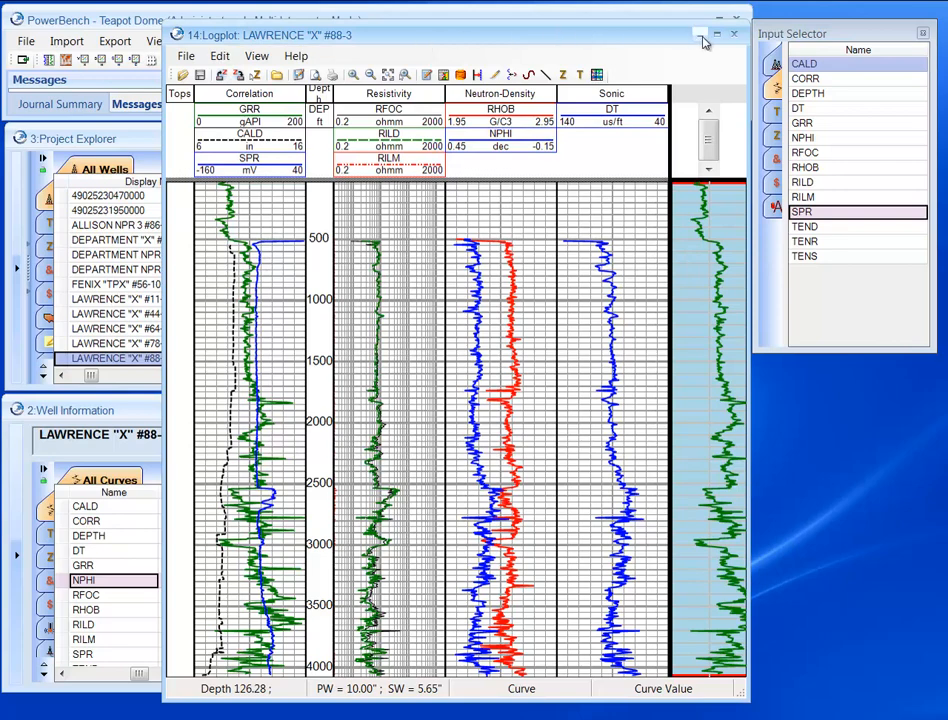
- Close the log plot and start a Neutron-Density crossplot of NPHI against RHOB coloured by GRR
left_click(734, 34)
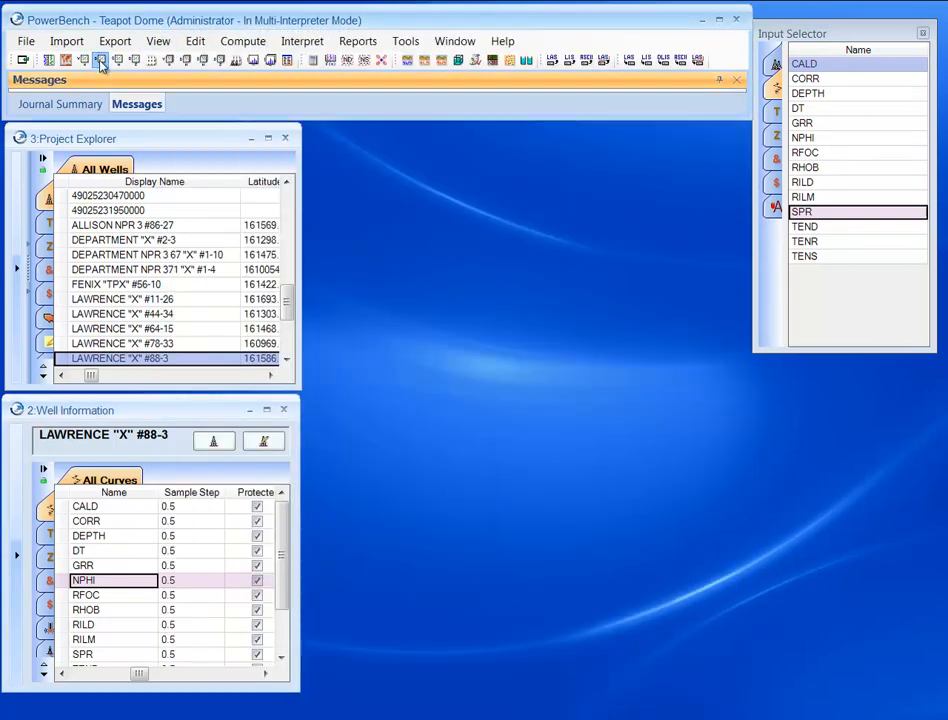
left_click(100, 60)
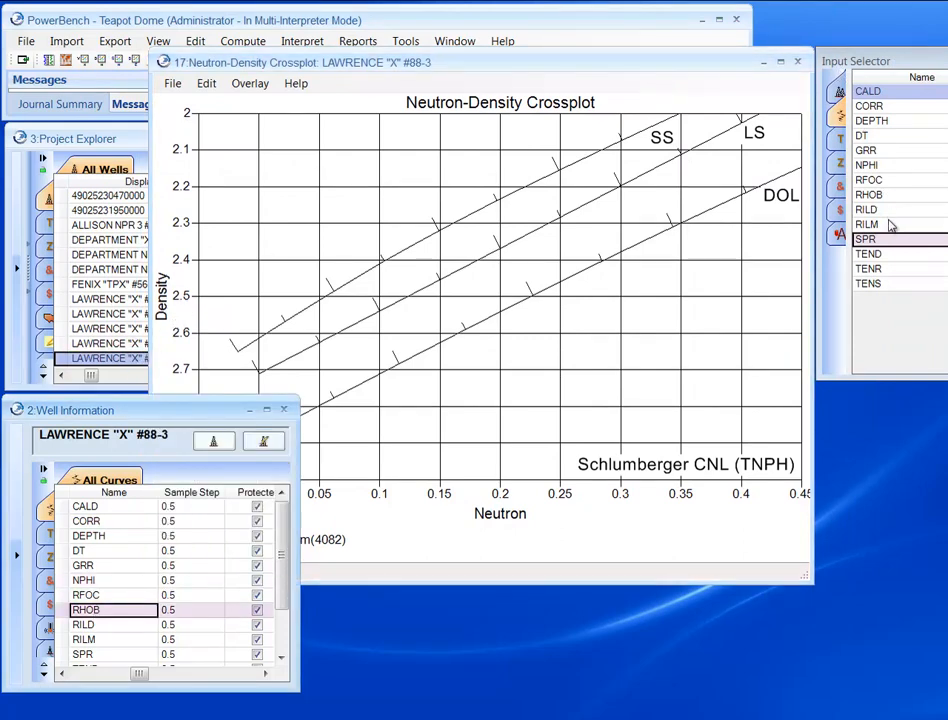
left_click(866, 164)
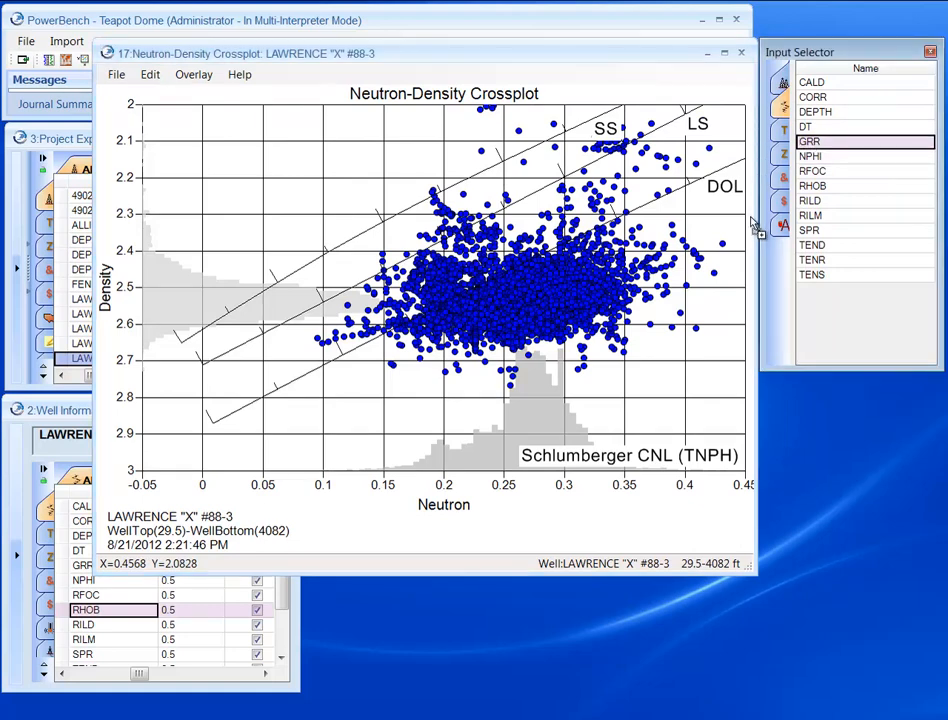
- Bring up the crossplot's Format settings from its right-click menu
right_click(390, 258)
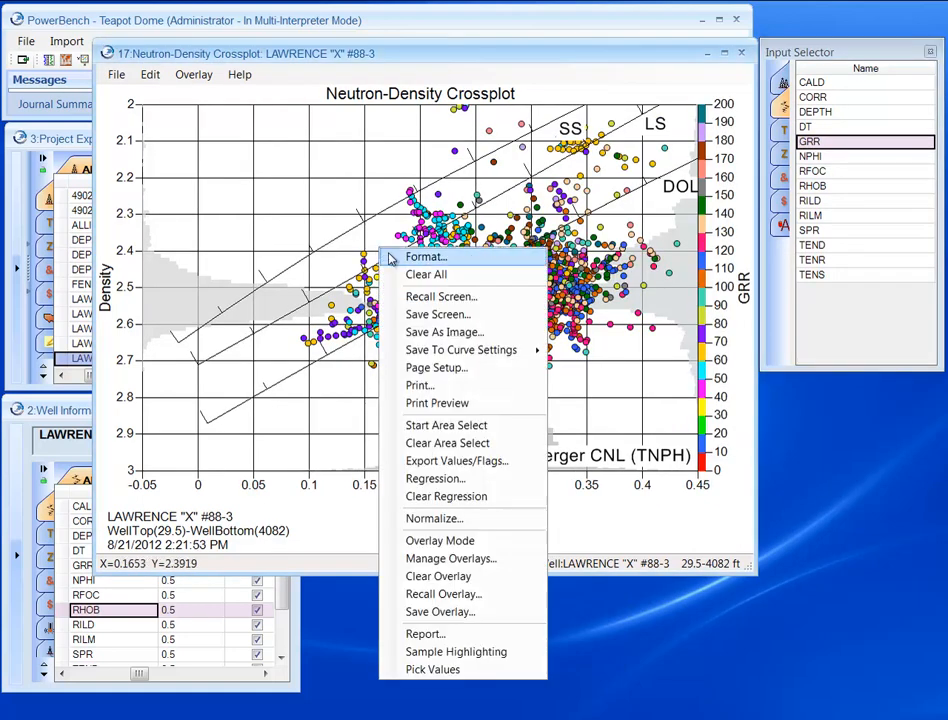
left_click(424, 256)
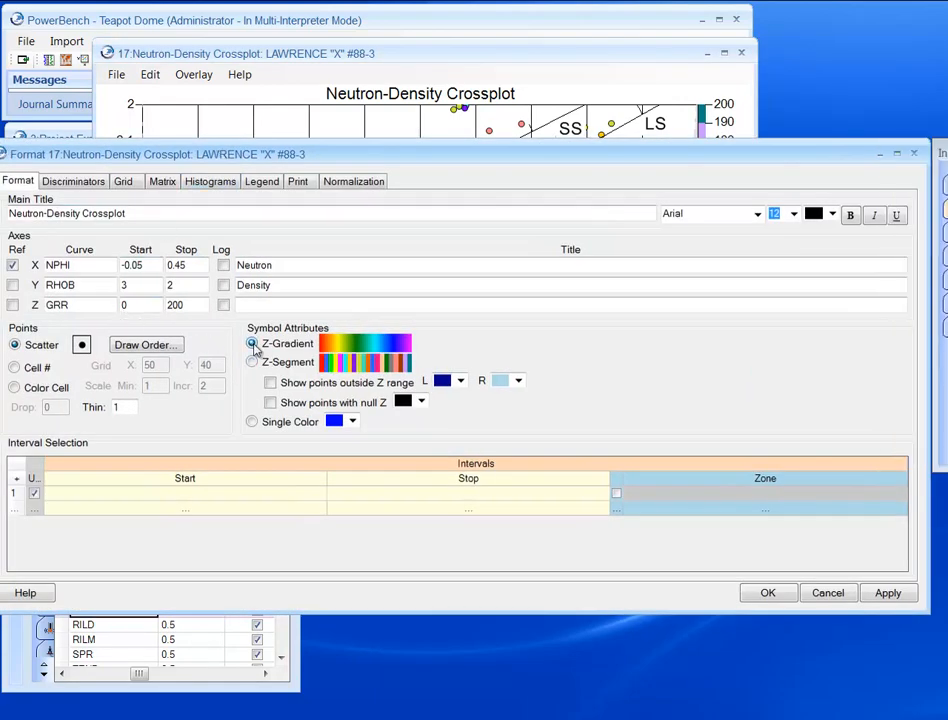
- Shade the crossplot points with a Z-Gradient of GRR and apply the formatting
left_click(768, 592)
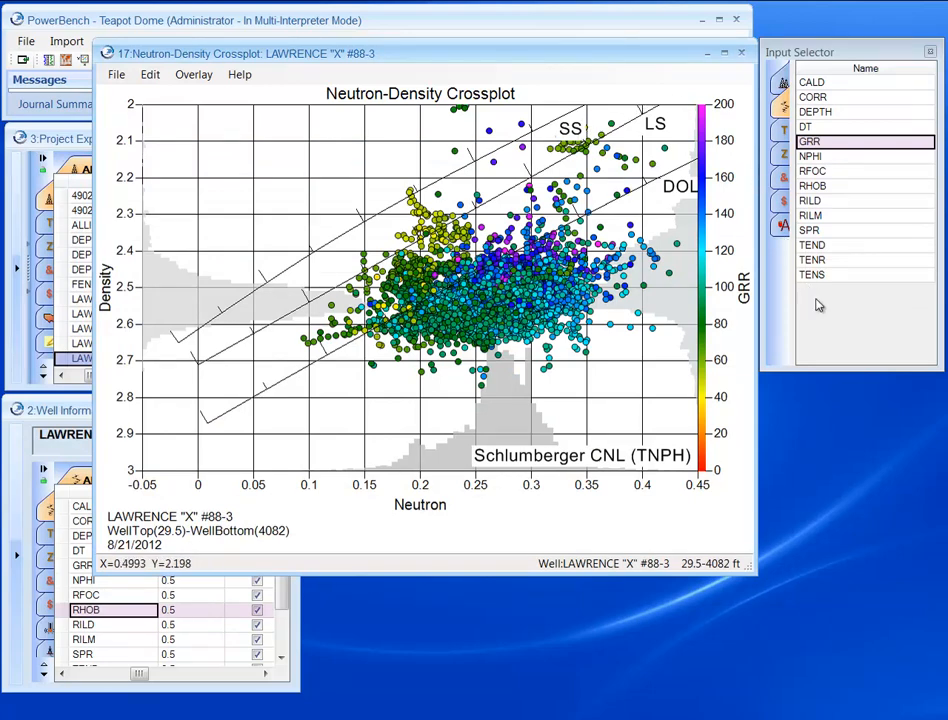
mouse_move(840, 356)
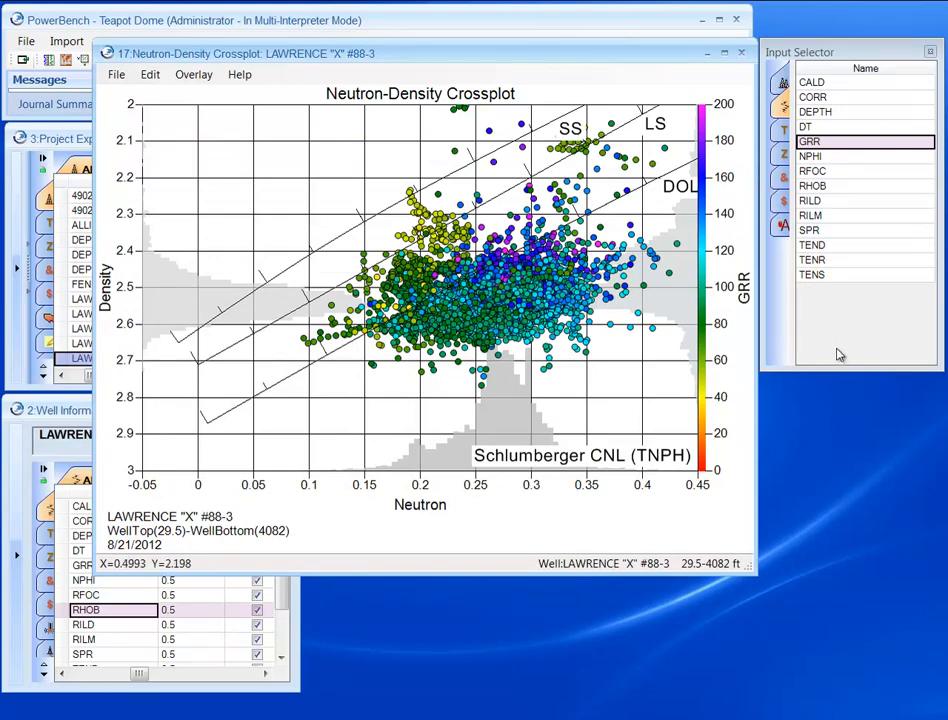